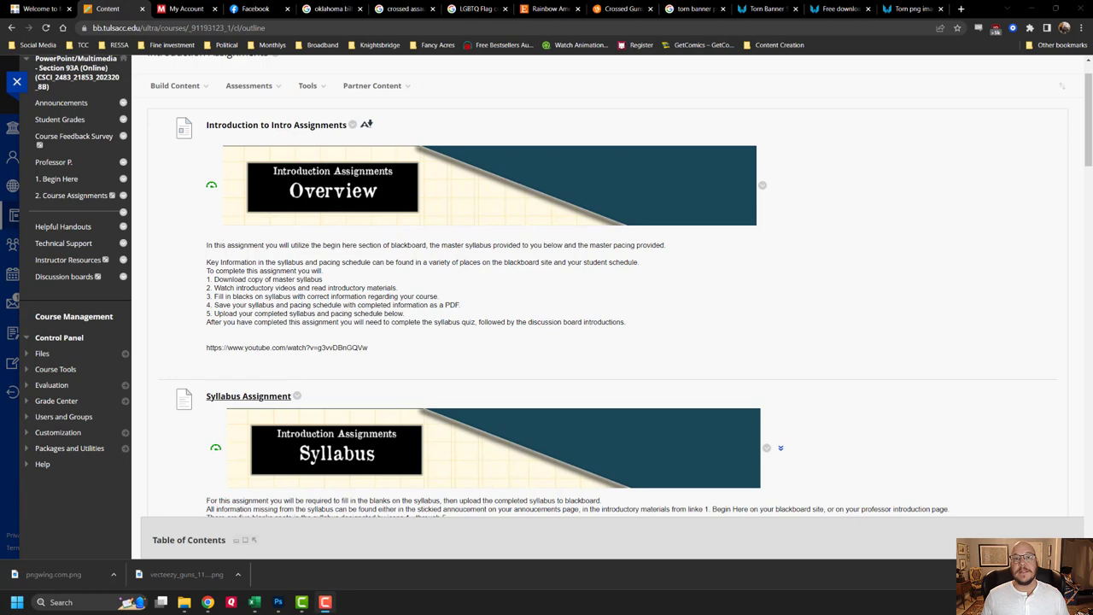
{"action": "scroll", "scroll_direction": "down", "scroll_amount": 3}
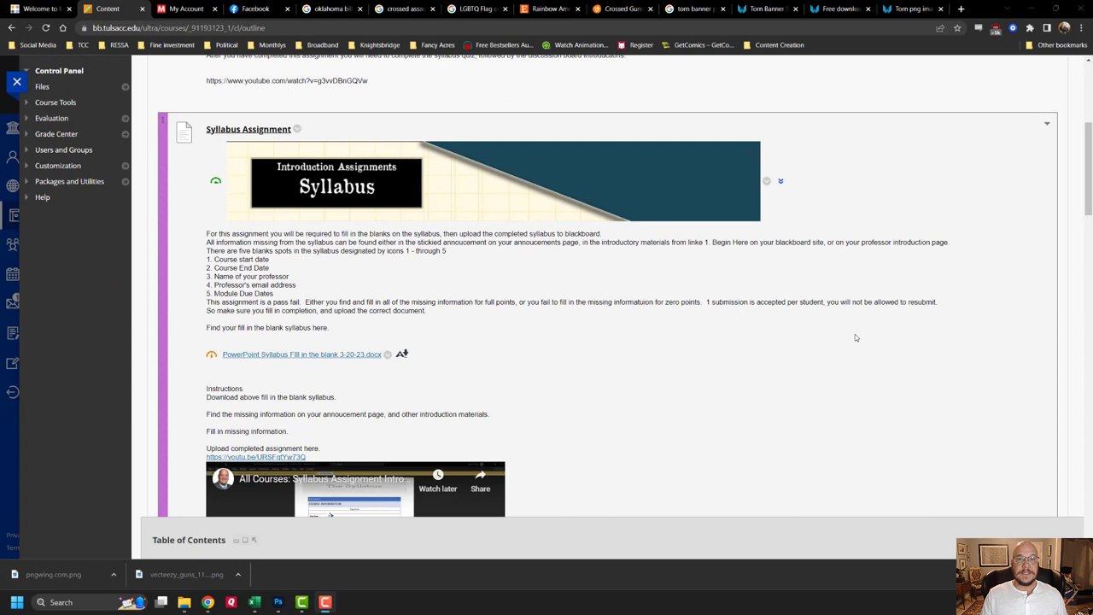
{"action": "scroll", "scroll_direction": "down", "scroll_amount": 3}
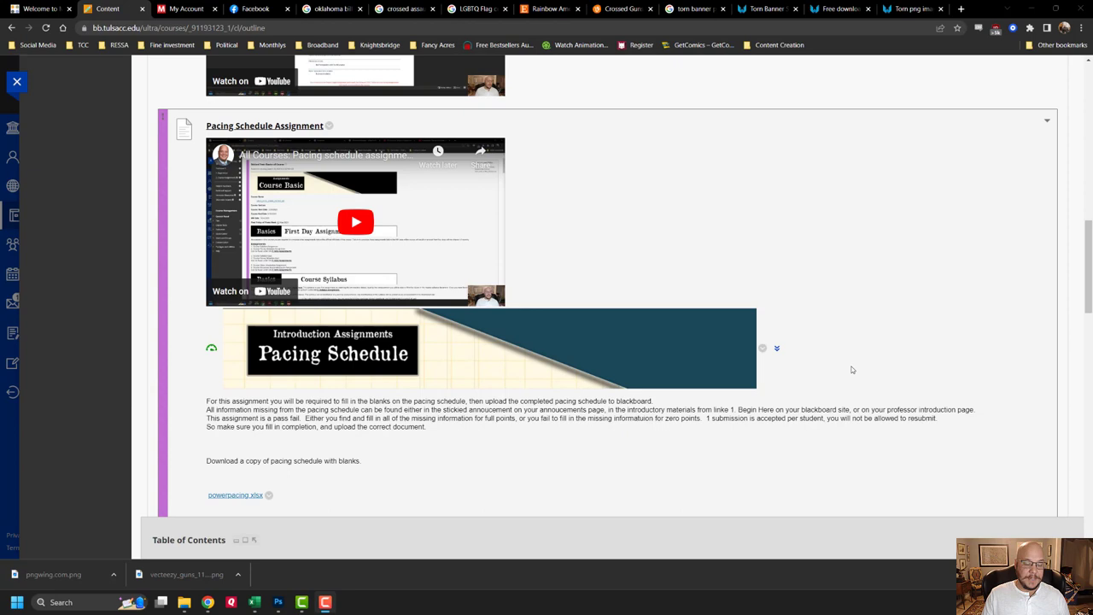
{"action": "scroll", "scroll_direction": "down", "scroll_amount": 3}
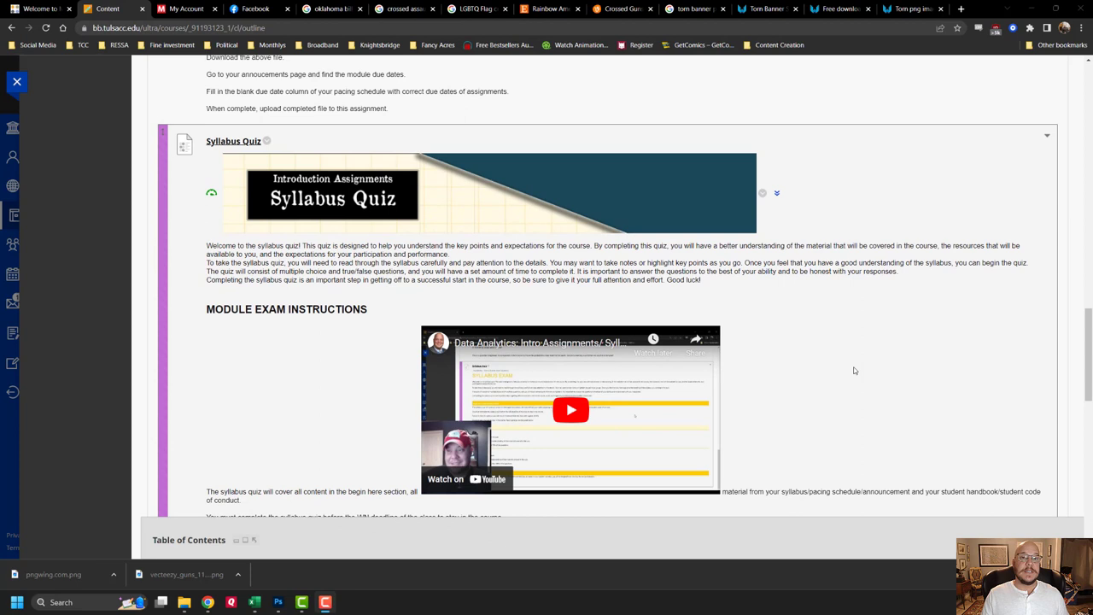
{"action": "mouse_move", "coordinate": [875, 385]}
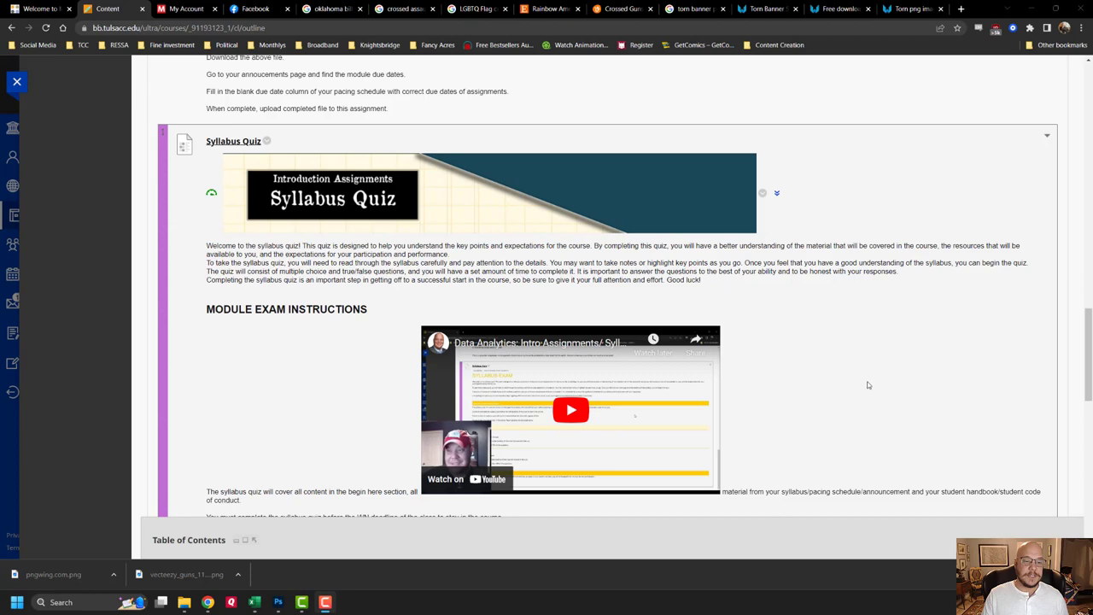
{"action": "scroll", "scroll_direction": "down", "scroll_amount": 3}
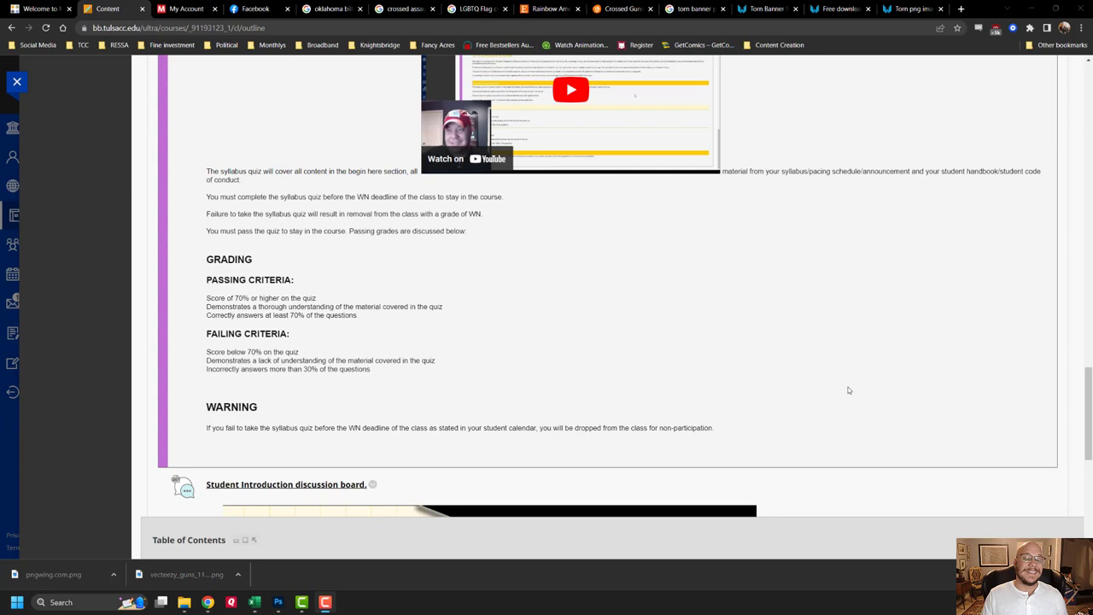
{"action": "scroll", "scroll_direction": "down", "scroll_amount": 3}
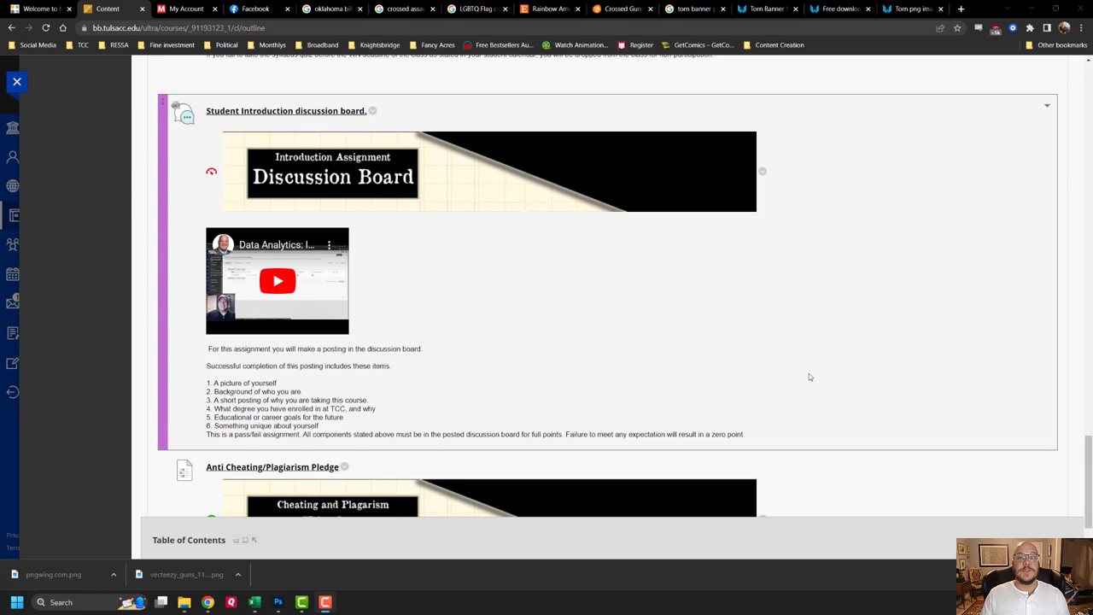
{"action": "mouse_move", "coordinate": [800, 375]}
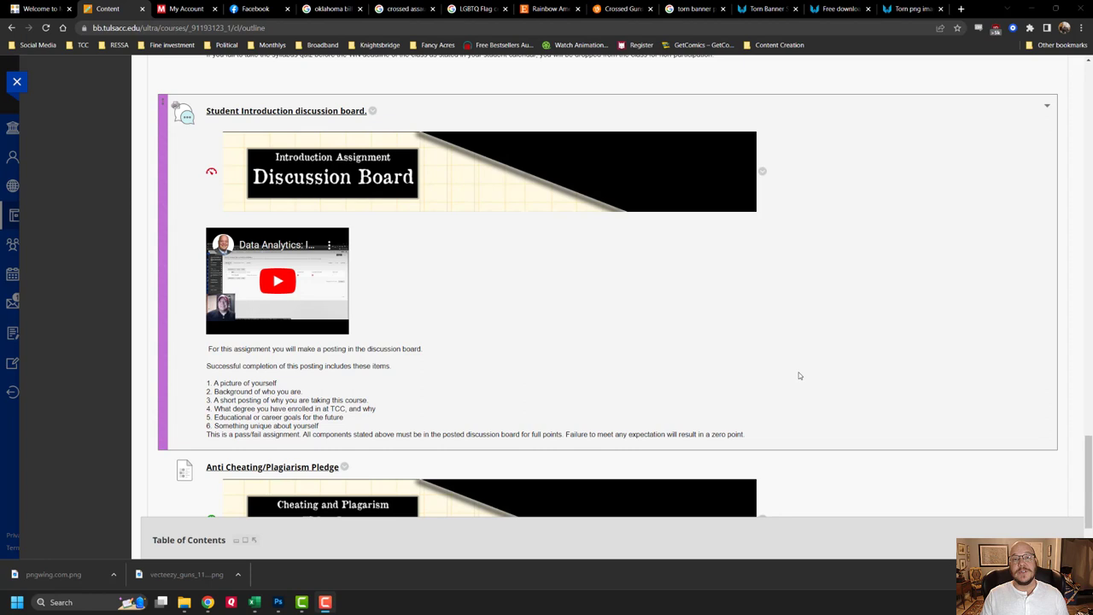
{"action": "mouse_move", "coordinate": [835, 365]}
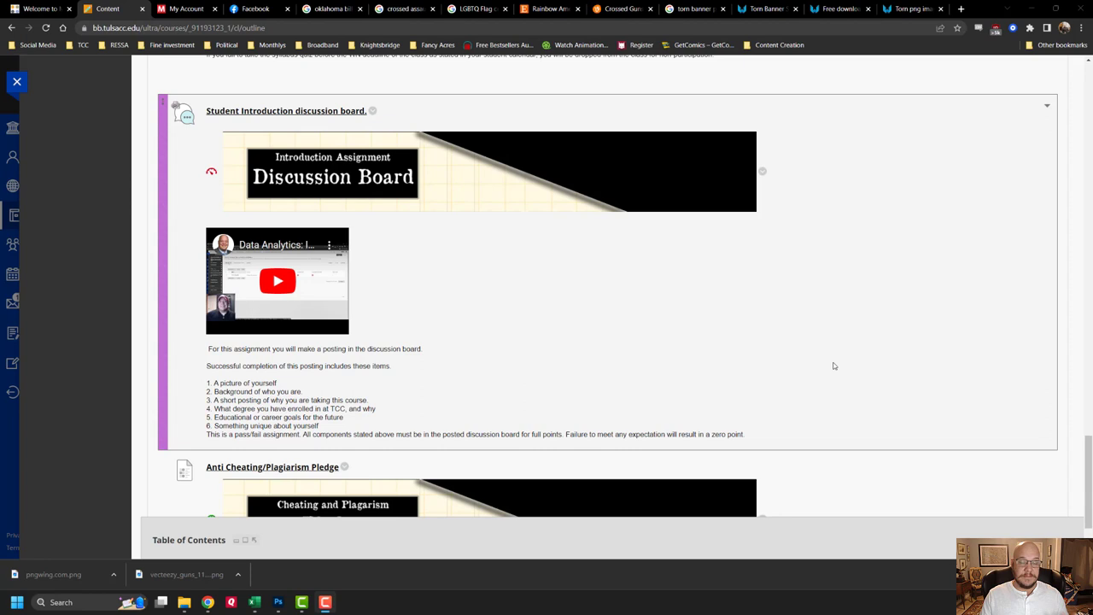
{"action": "mouse_move", "coordinate": [814, 366]}
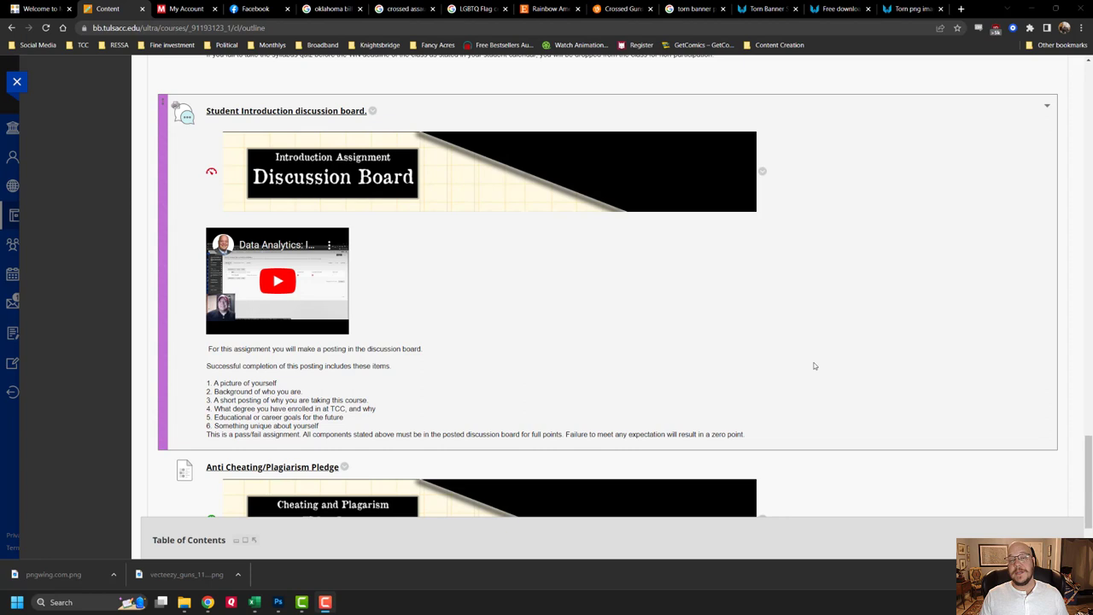
{"action": "mouse_move", "coordinate": [799, 356]}
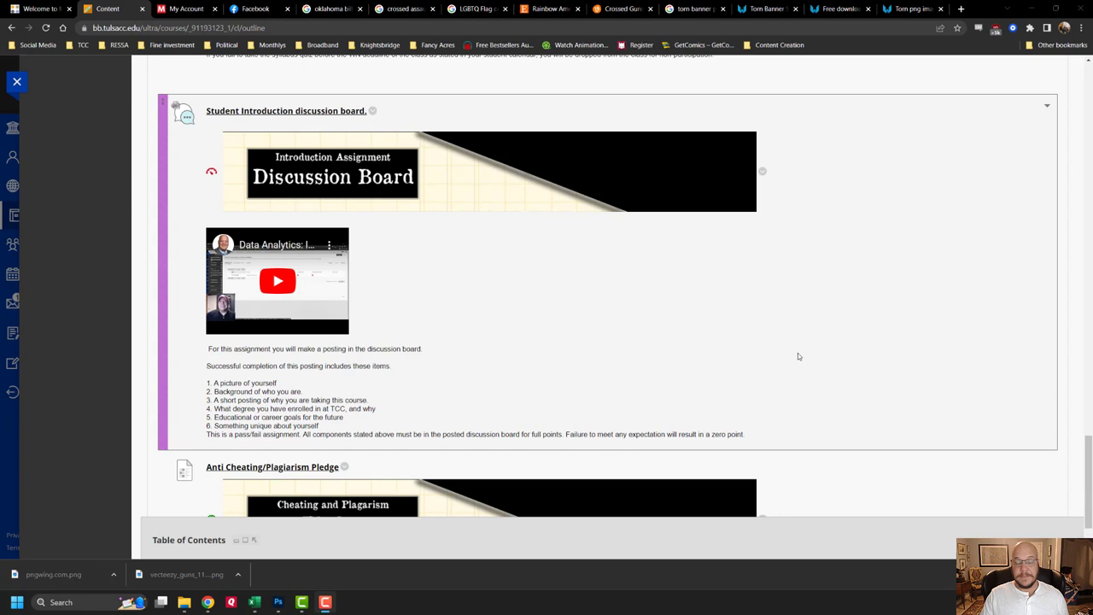
{"action": "scroll", "scroll_direction": "down", "scroll_amount": 3}
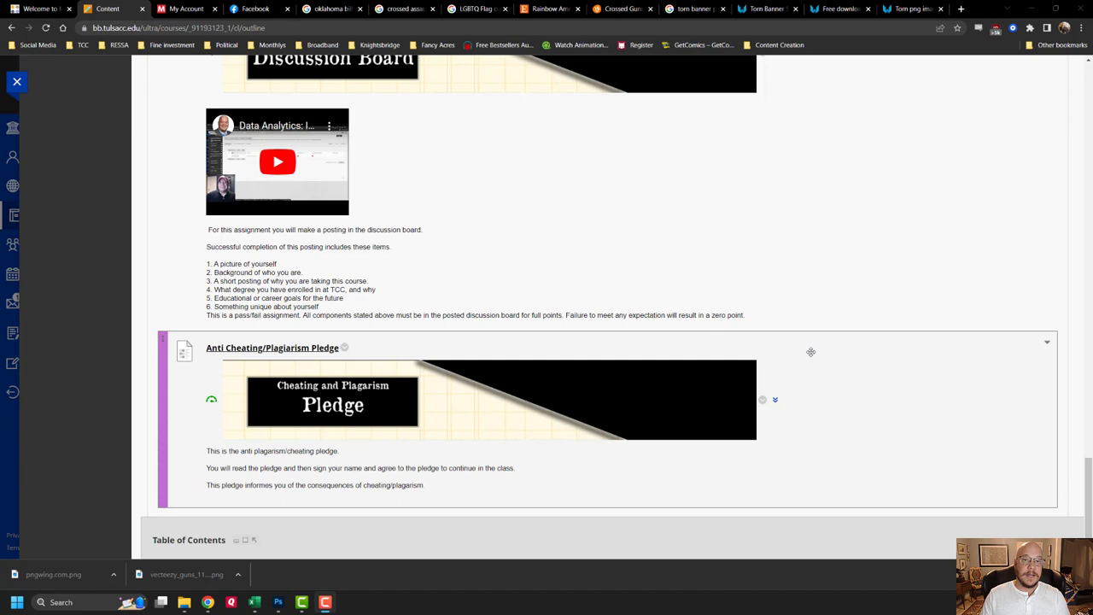
{"action": "mouse_move", "coordinate": [803, 356]}
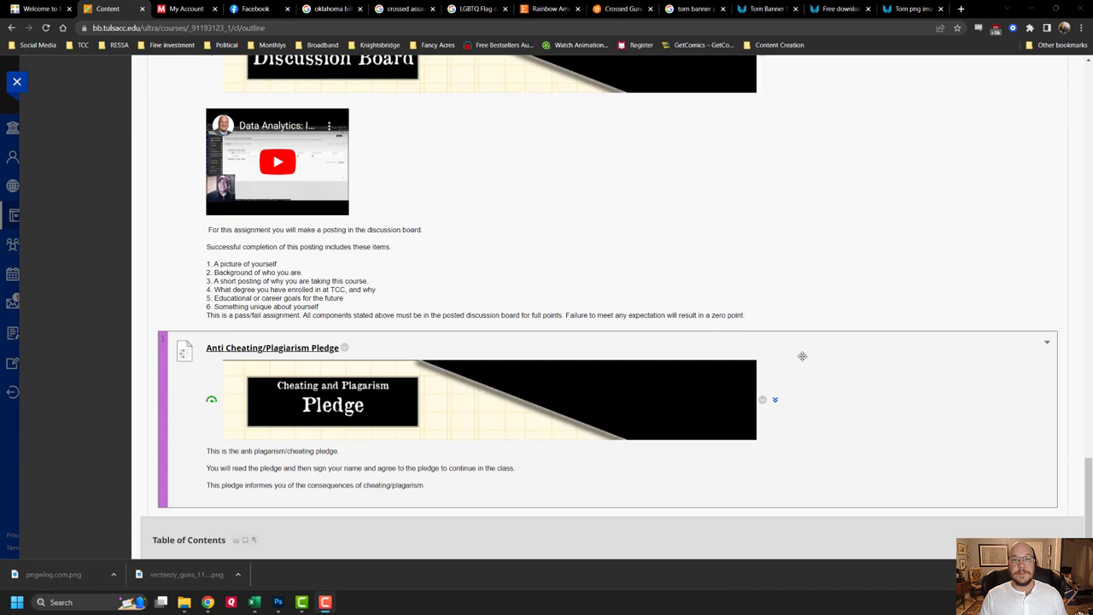
{"action": "mouse_move", "coordinate": [794, 356]}
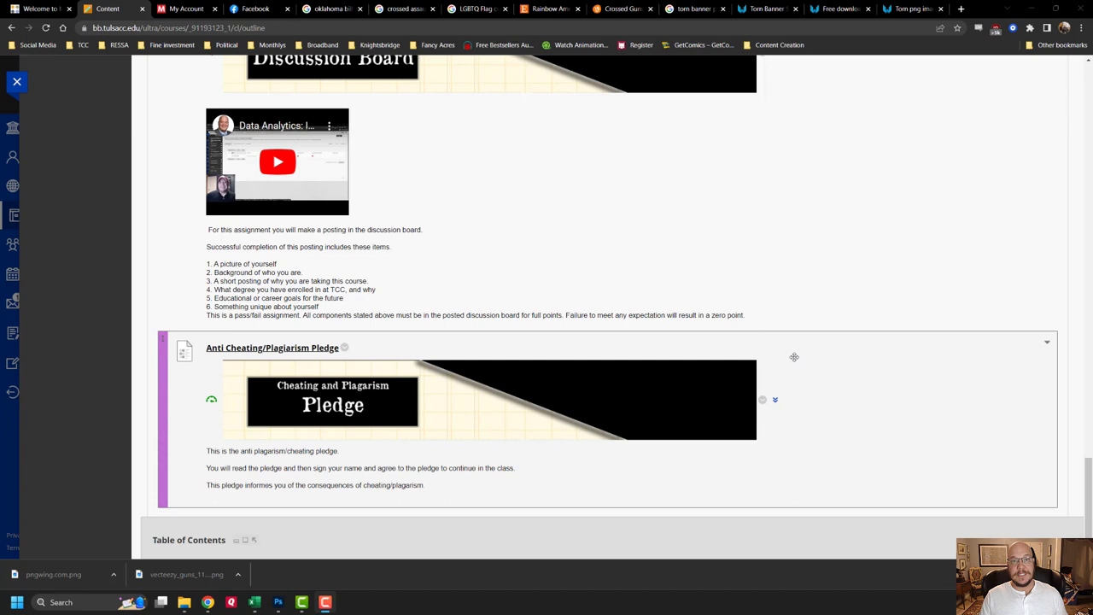